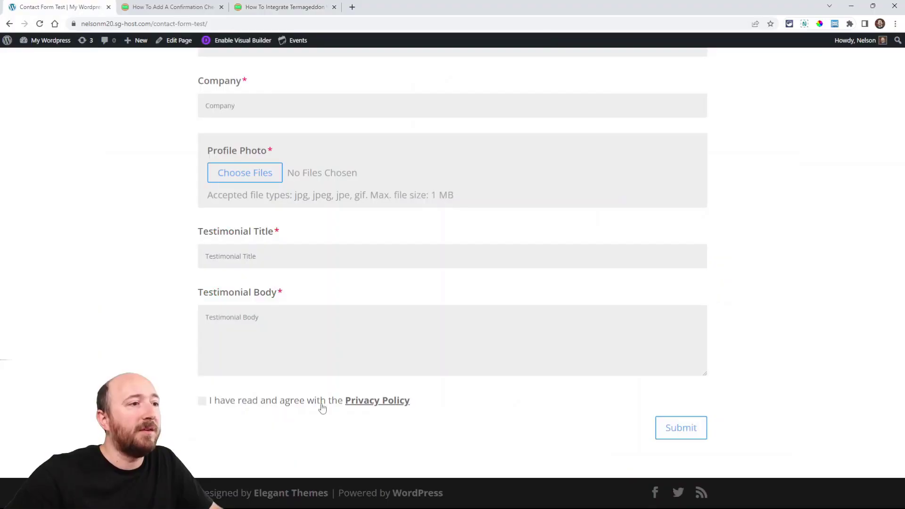
mouse_move(249, 404)
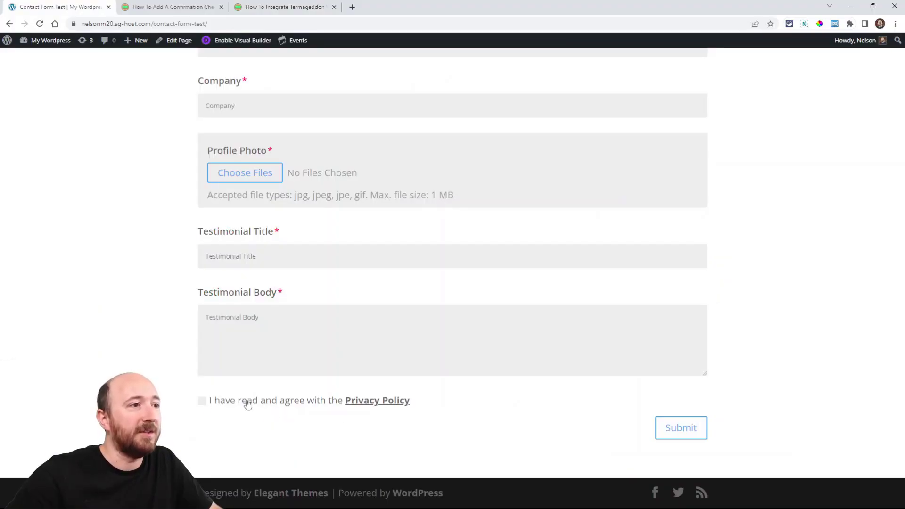
mouse_move(273, 418)
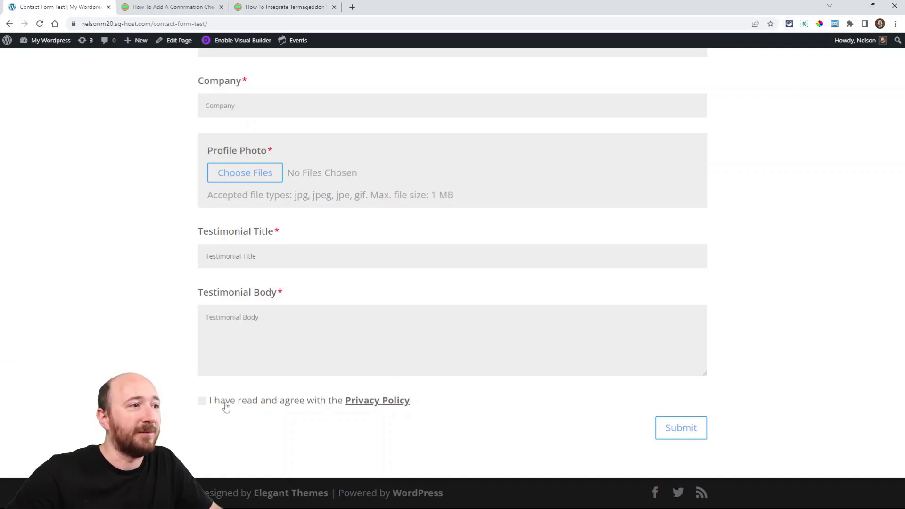
mouse_move(398, 419)
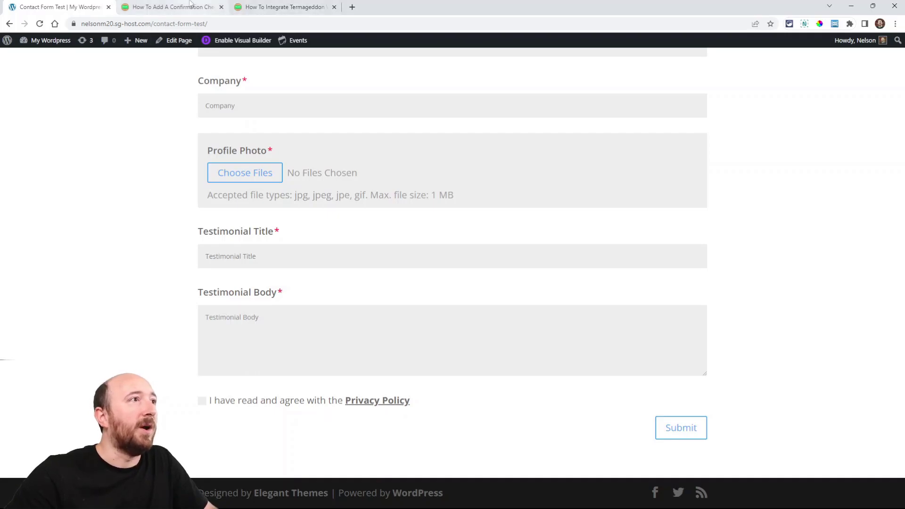
Switch to the 'How To Add A Confirmation Checkbox' tutorial and read through it
left_click(170, 6)
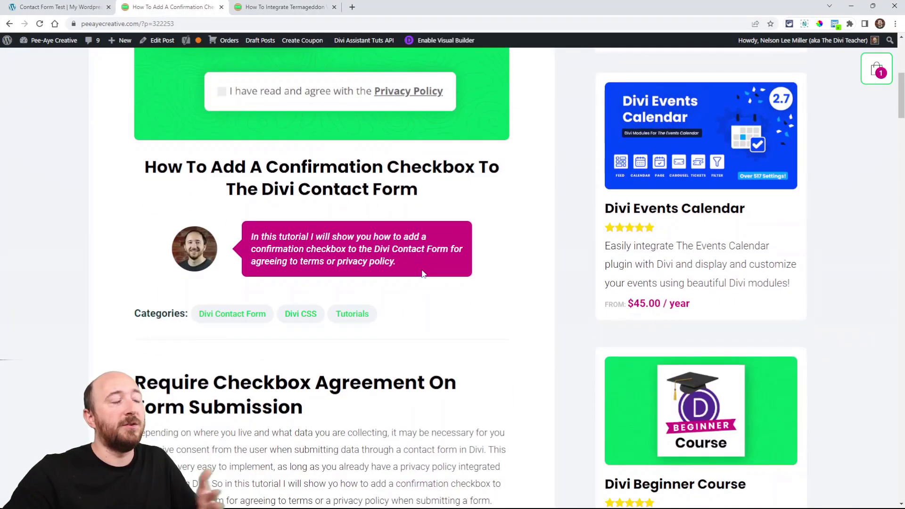
scroll("down", 3)
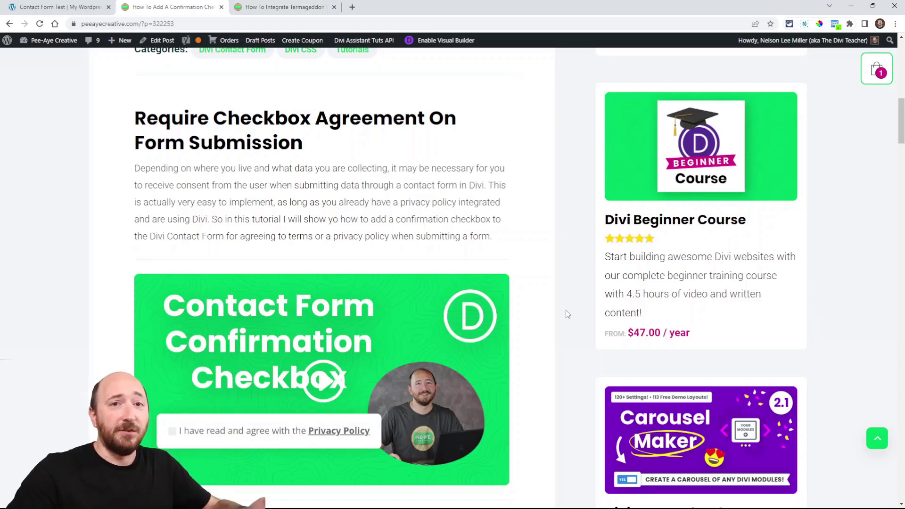
scroll("down", 3)
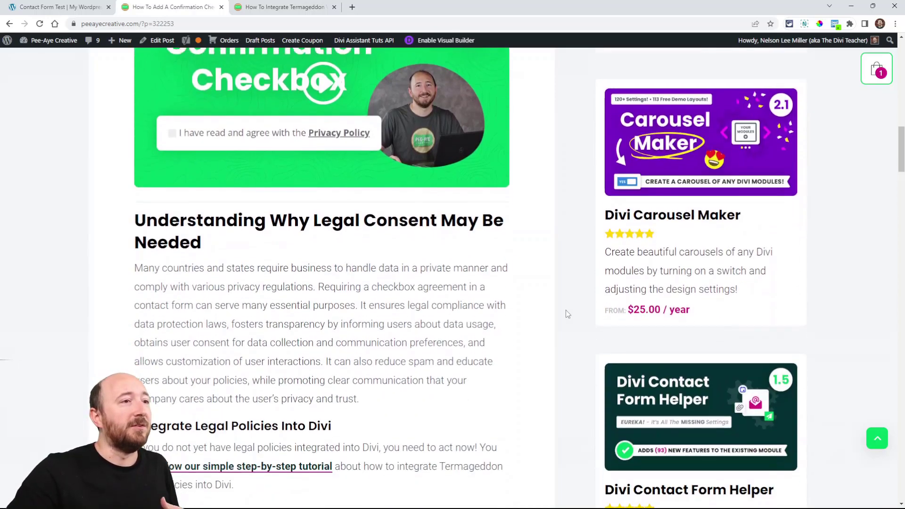
scroll("down", 3)
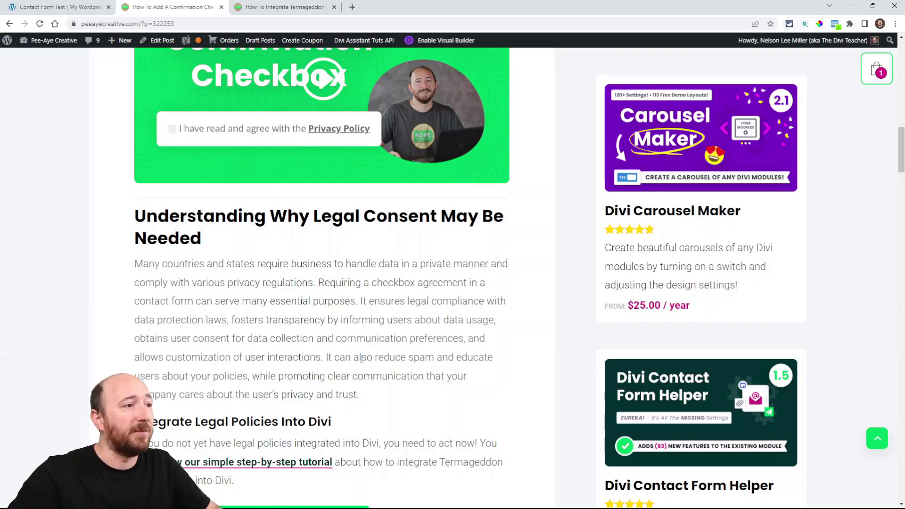
scroll("down", 3)
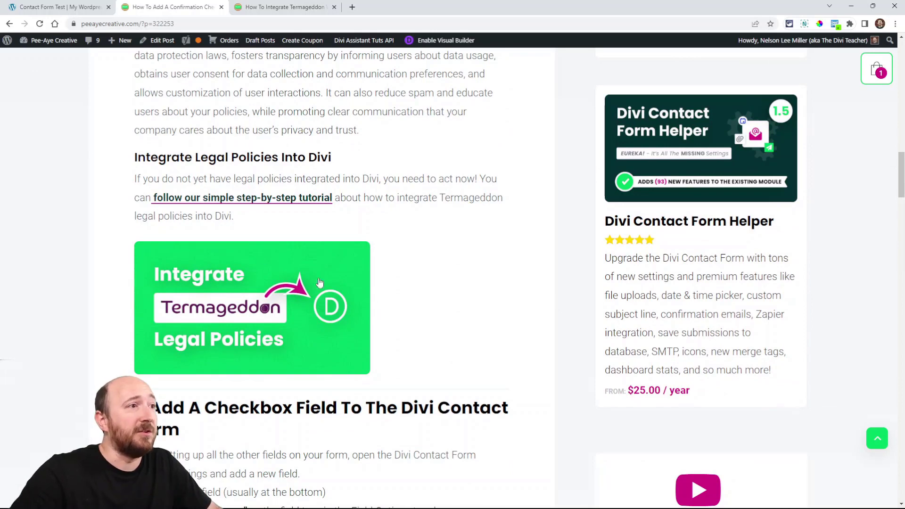
scroll("down", 3)
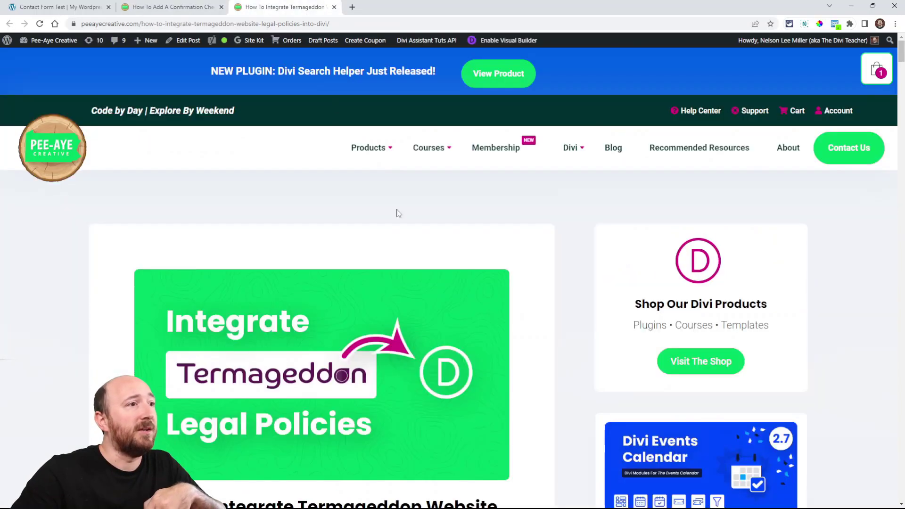
Scroll through the Termageddon legal policies integration guide
scroll("down", 3)
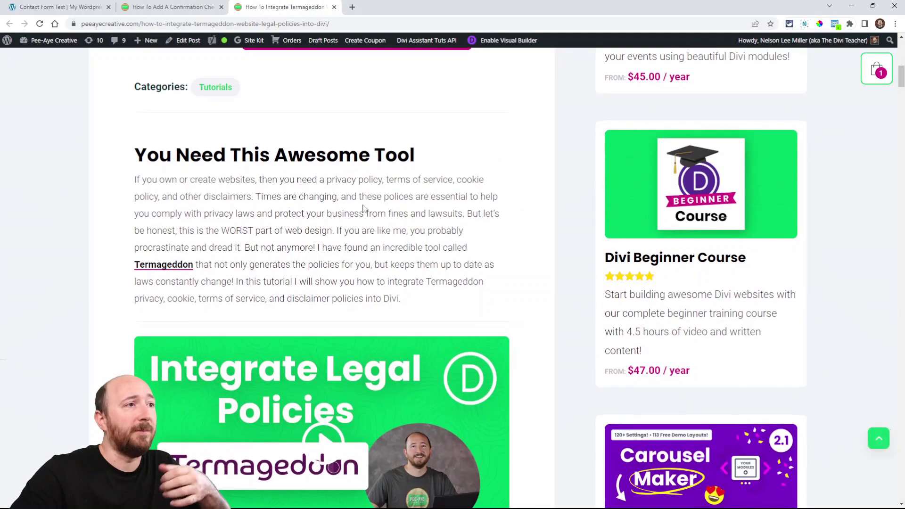
scroll("down", 3)
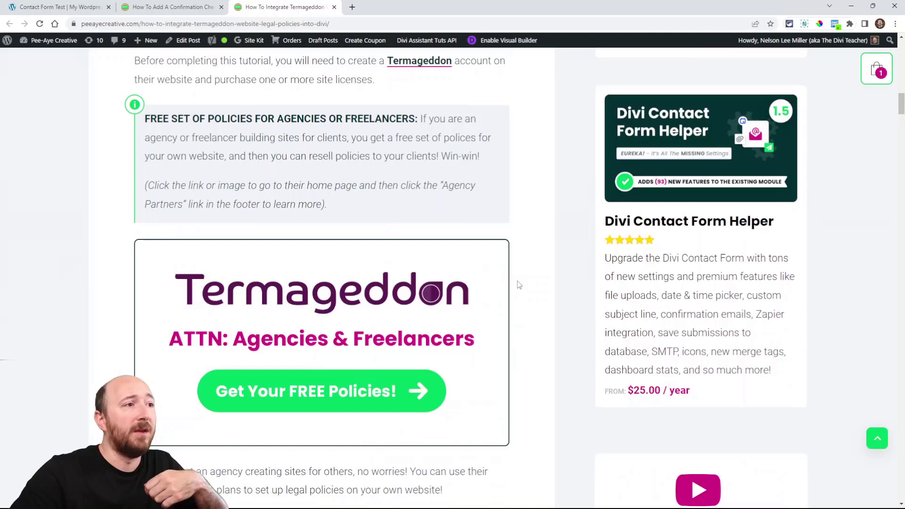
scroll("down", 3)
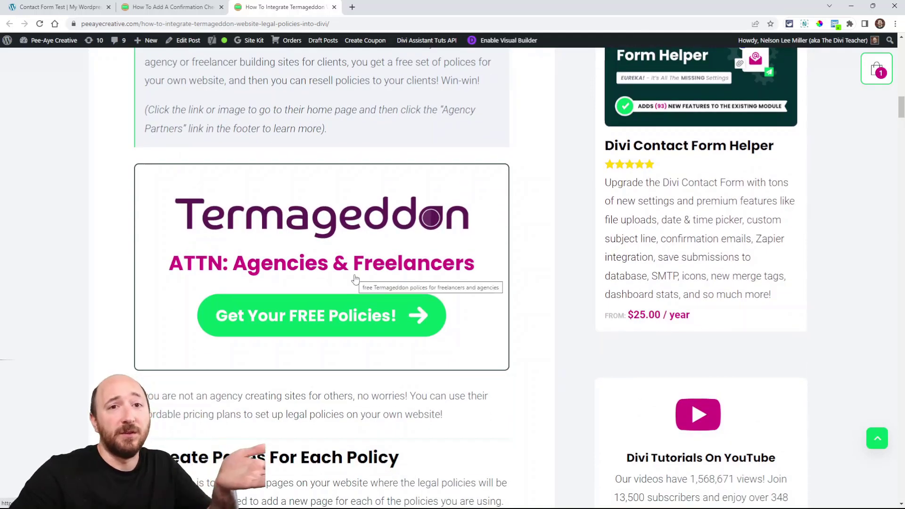
scroll("down", 3)
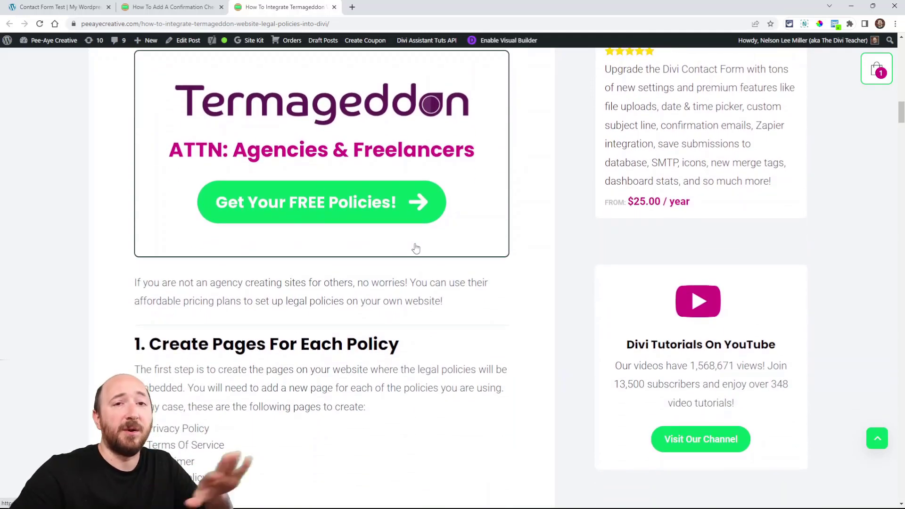
scroll("down", 3)
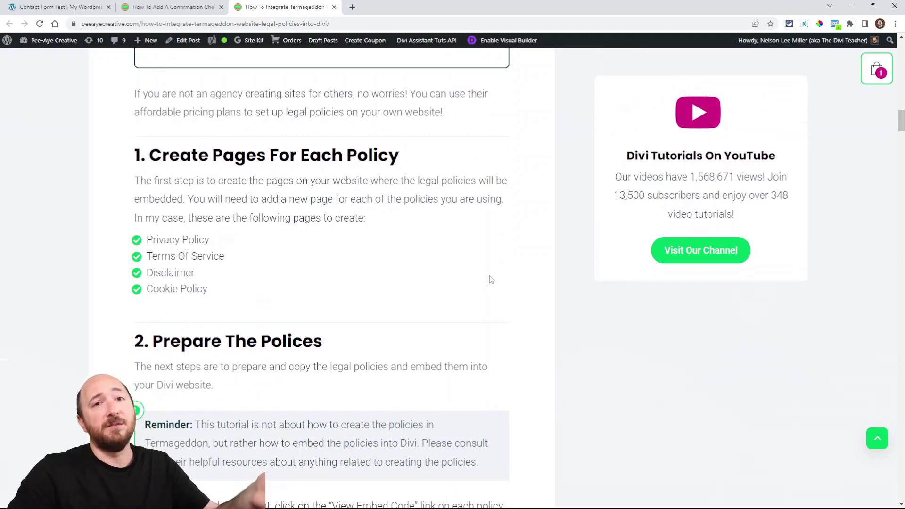
scroll("down", 3)
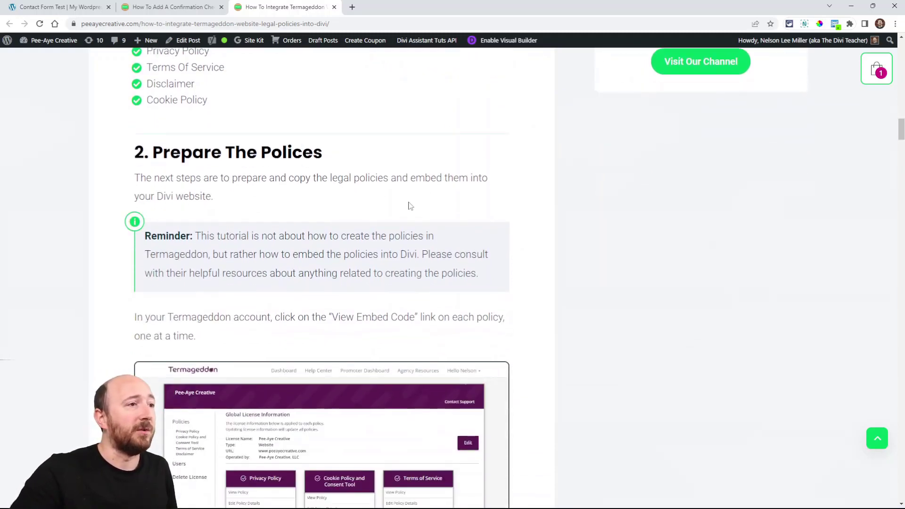
Return to the confirmation checkbox tutorial and scroll down to step 1
left_click(169, 6)
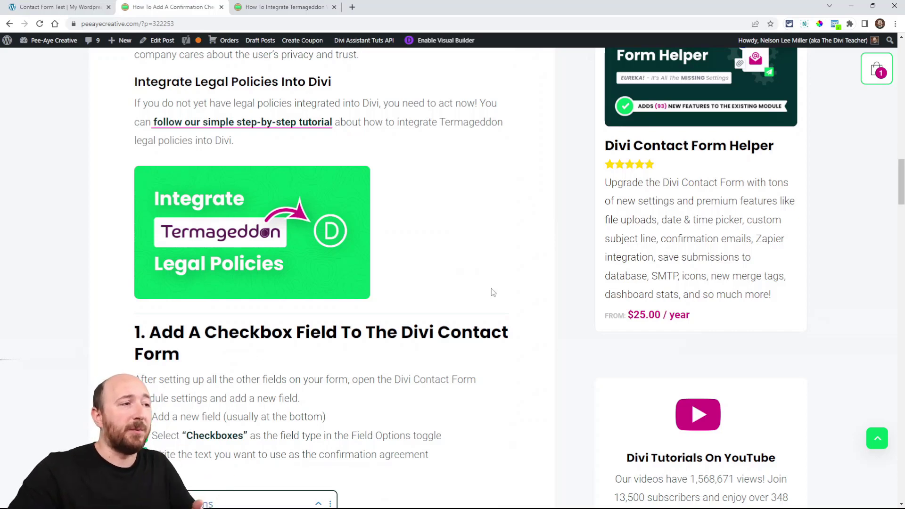
scroll("down", 3)
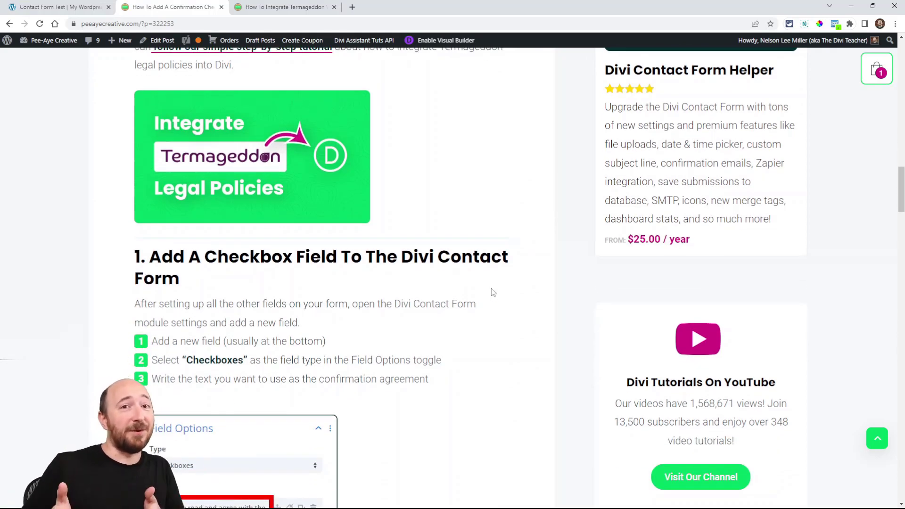
scroll("down", 3)
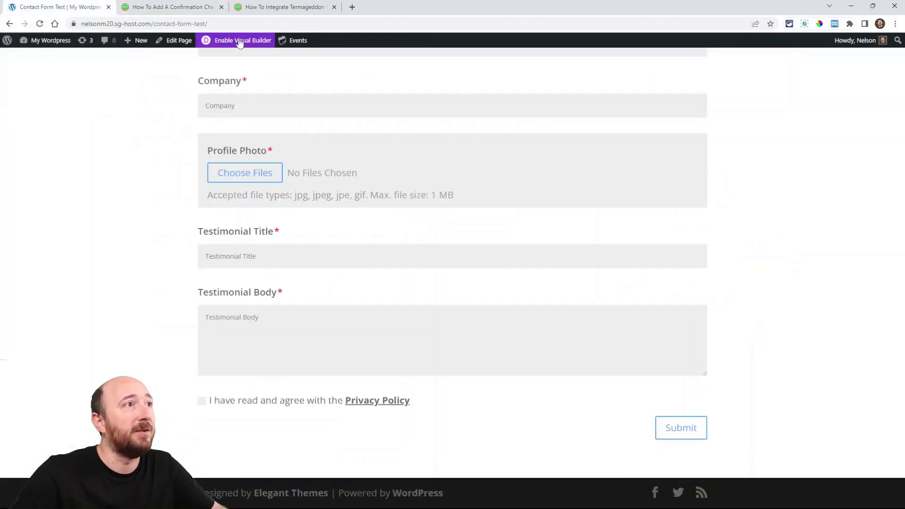
Open the Visual Builder, add a contact form module and a new field
left_click(241, 41)
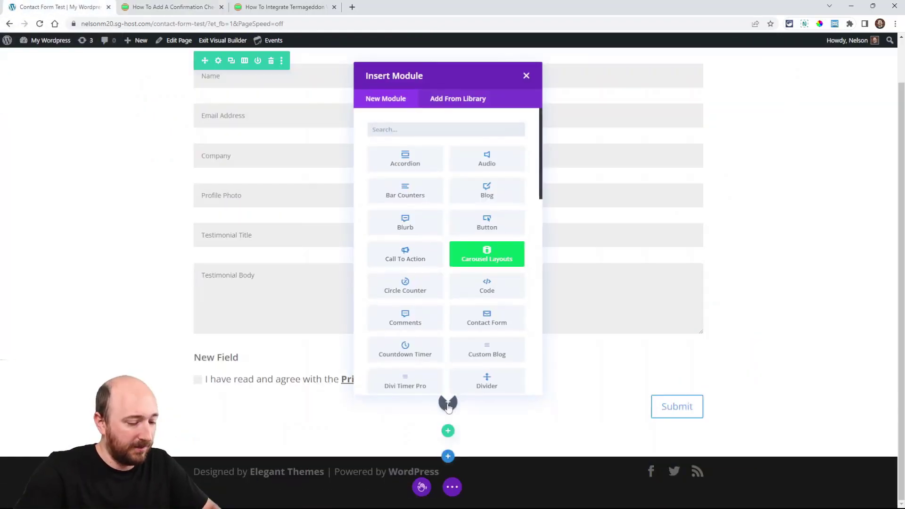
type("con")
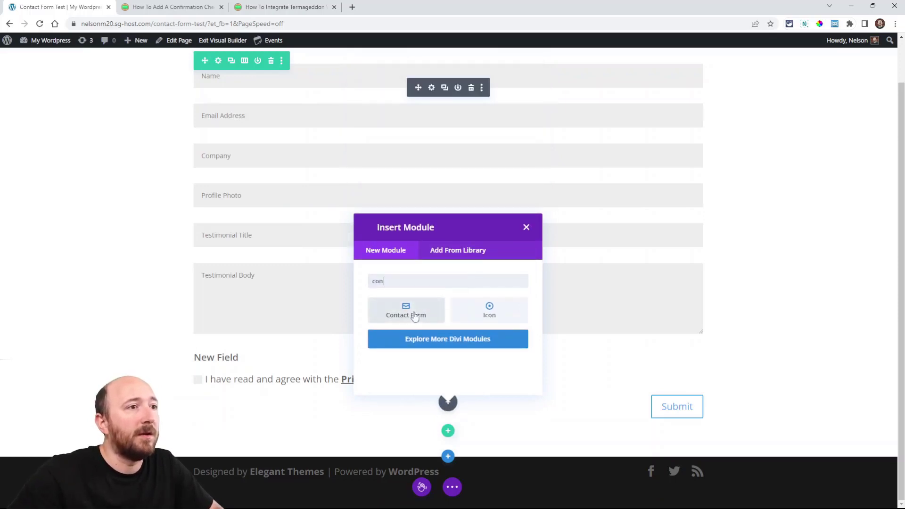
left_click(406, 315)
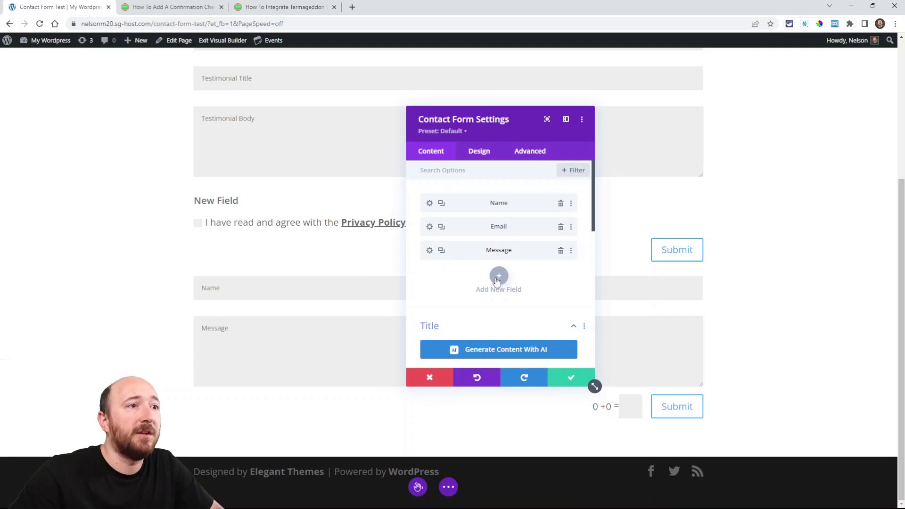
left_click(499, 277)
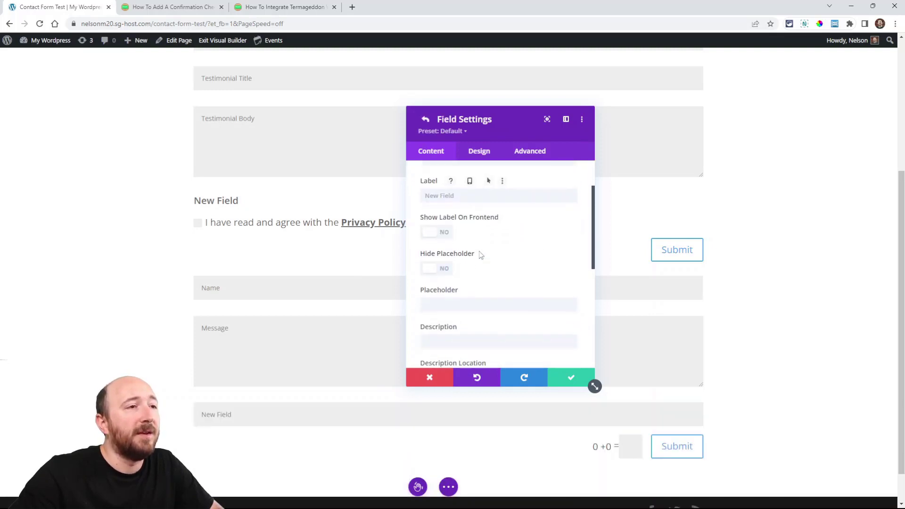
Make the new field Checkboxes with option text 'I have read and agree with the'
scroll("down", 3)
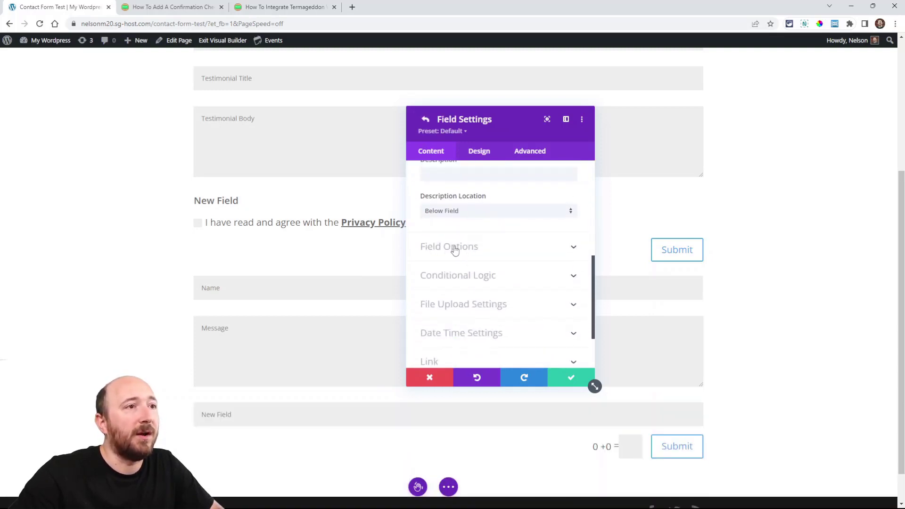
left_click(449, 246)
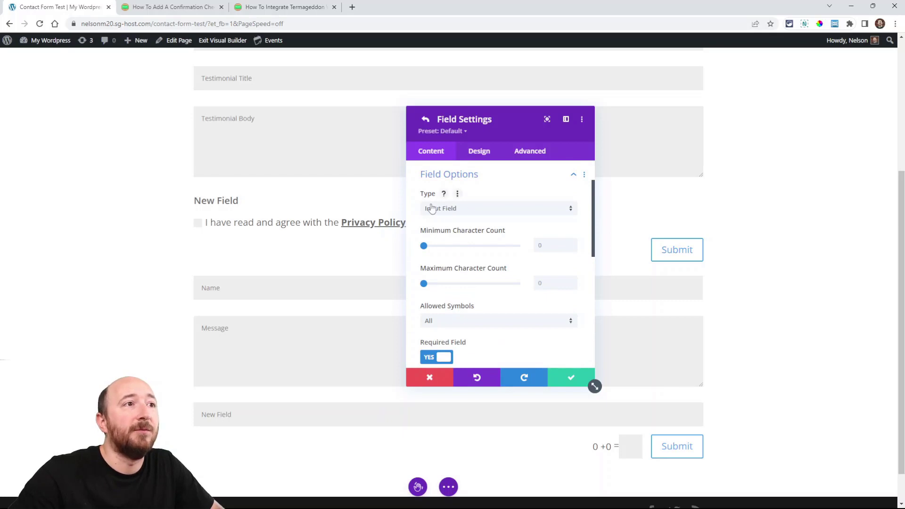
left_click(498, 208)
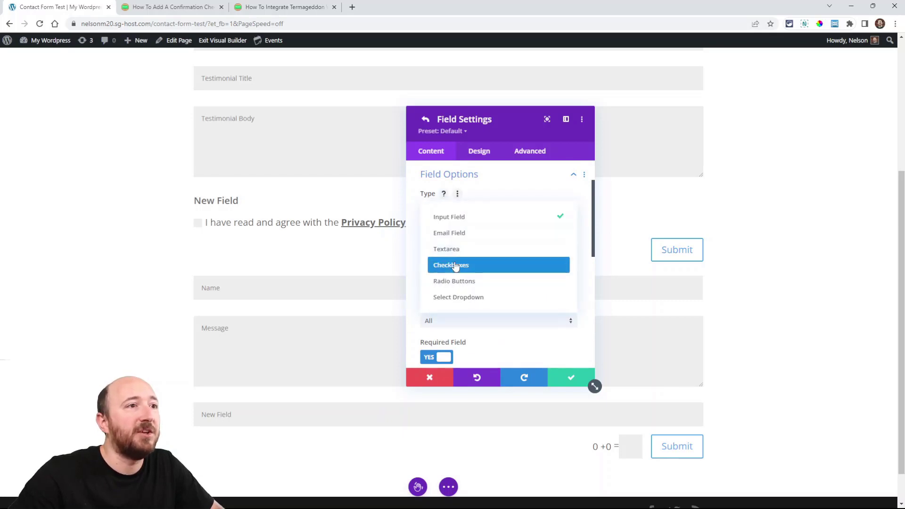
left_click(450, 265)
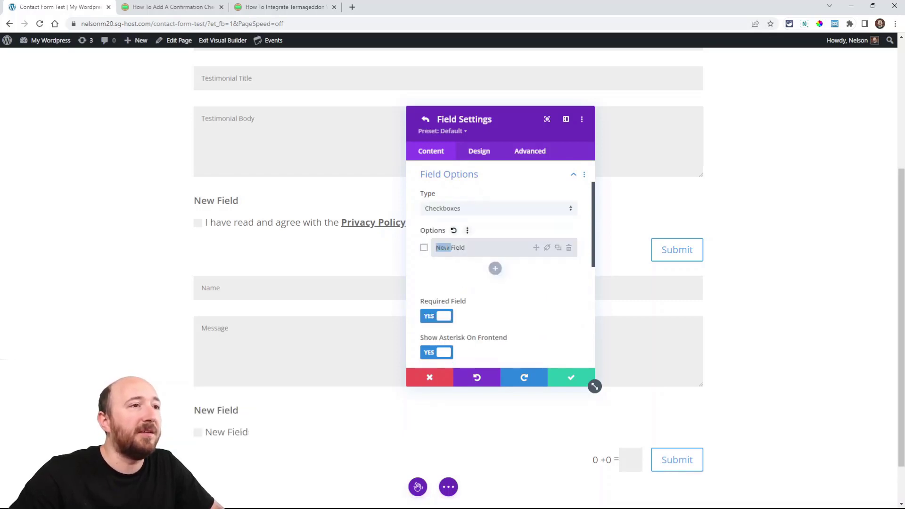
double_click(450, 248)
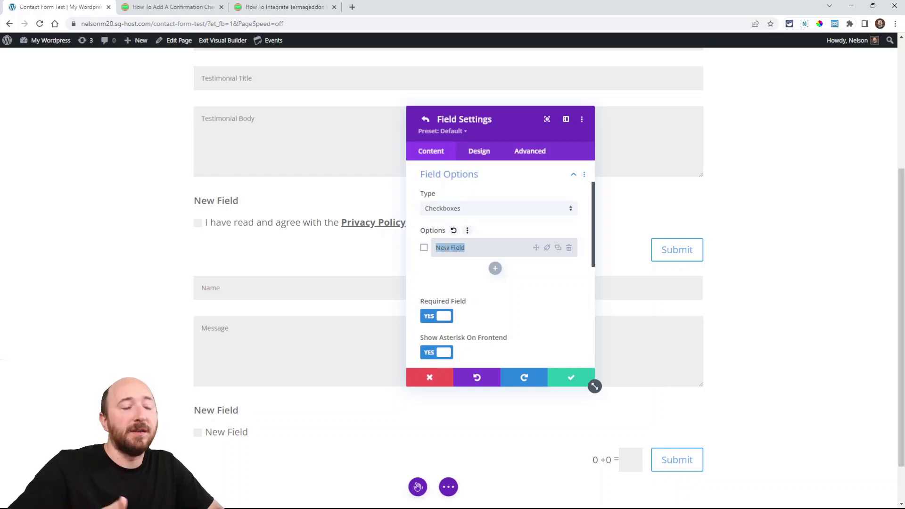
type("I have read and agree with the")
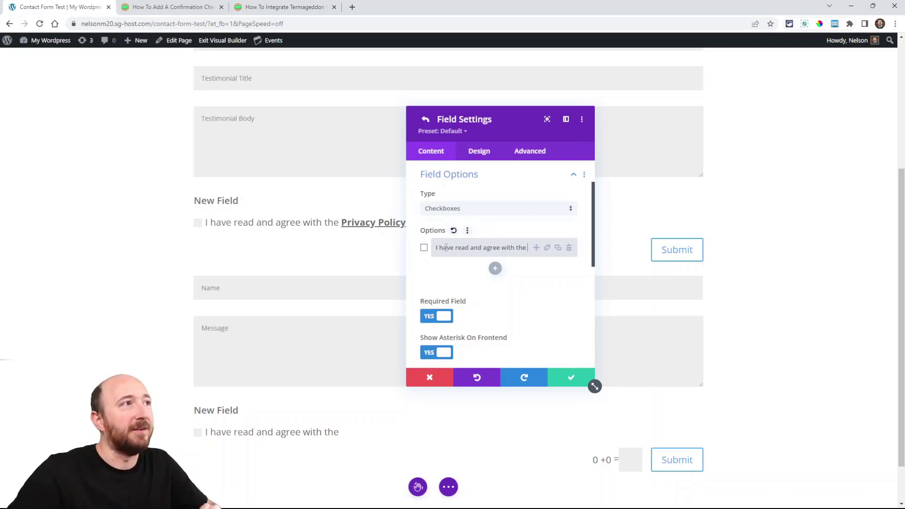
left_click(176, 7)
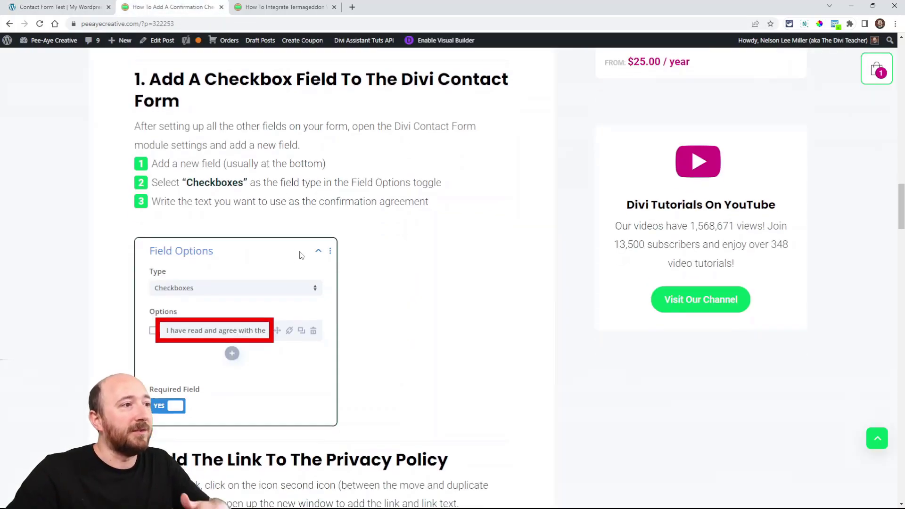
scroll("down", 3)
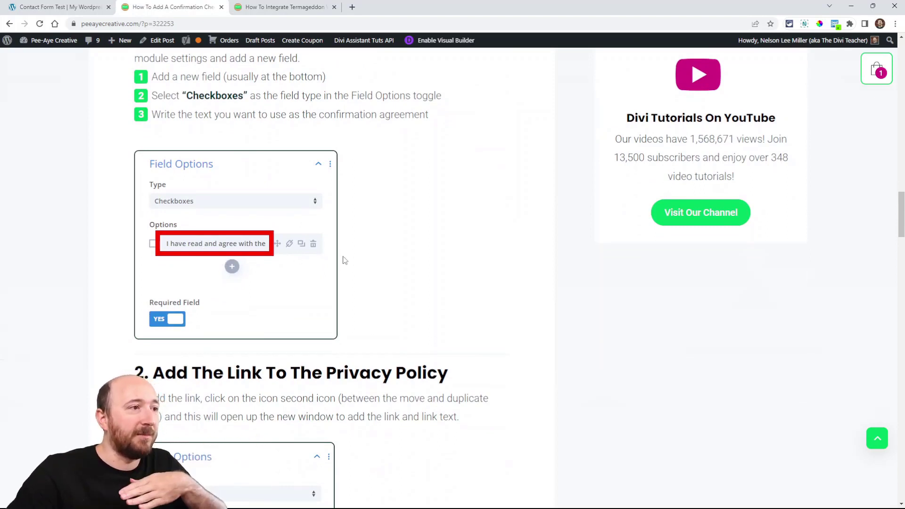
scroll("down", 3)
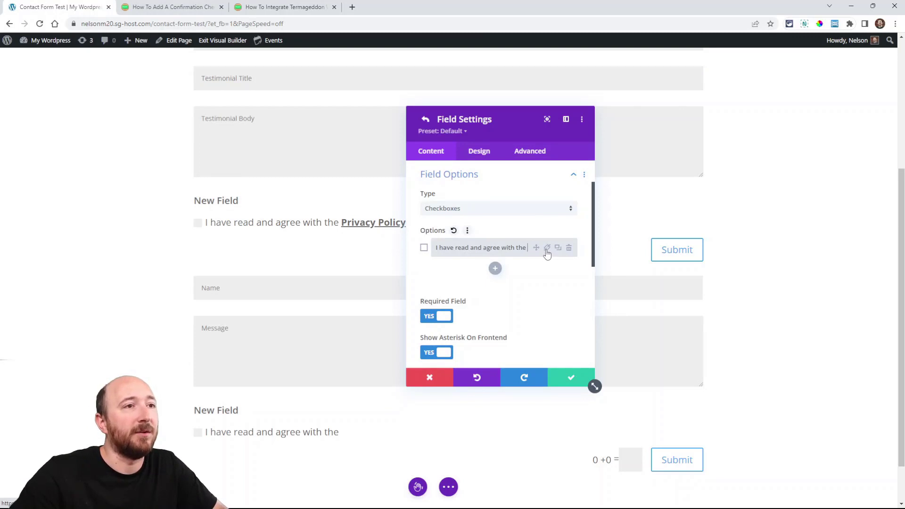
left_click(547, 248)
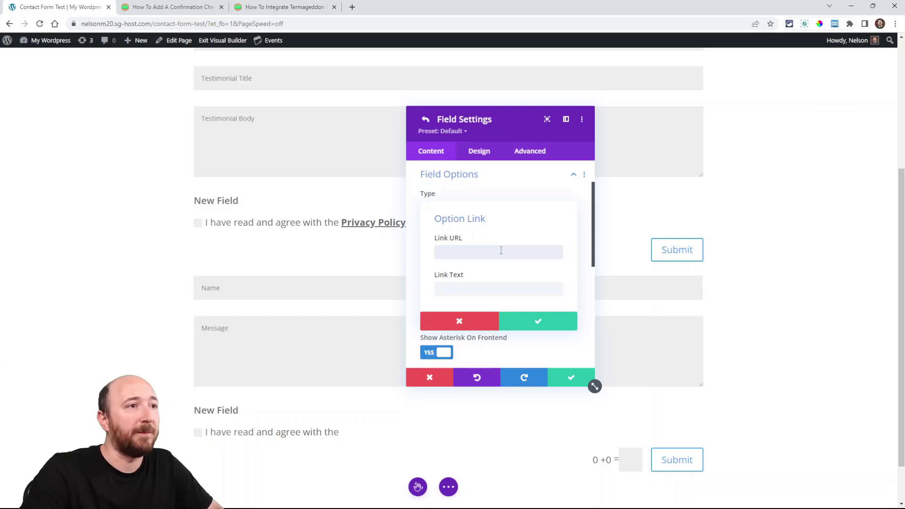
type("https://www.yourdomain.com/privacy-policy/")
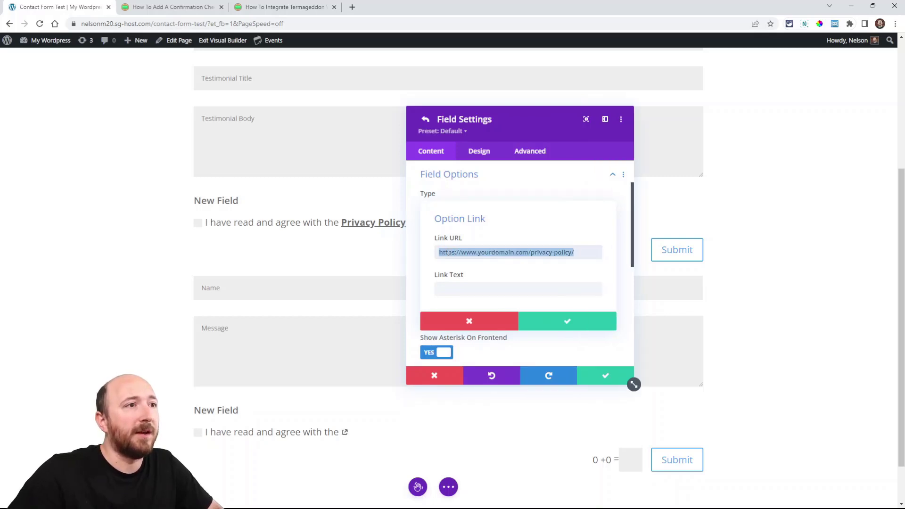
left_click(584, 253)
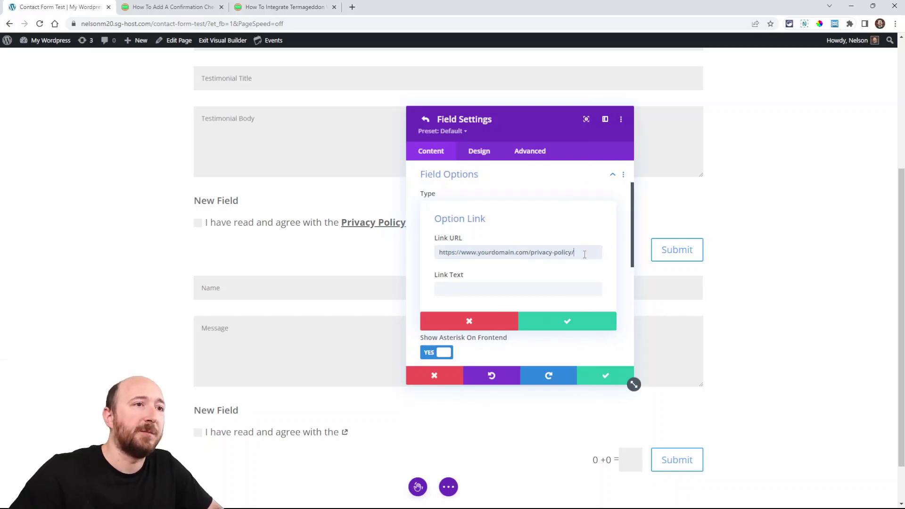
type("P")
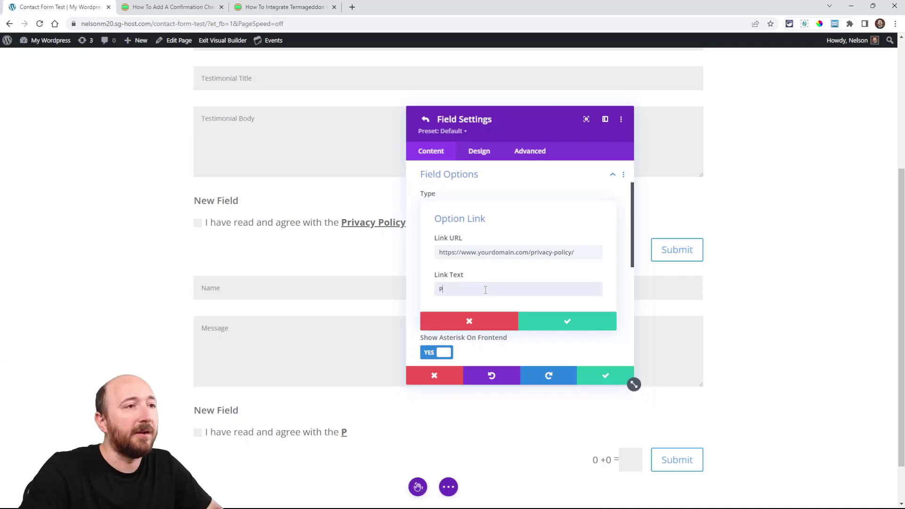
type("rivacy Policy")
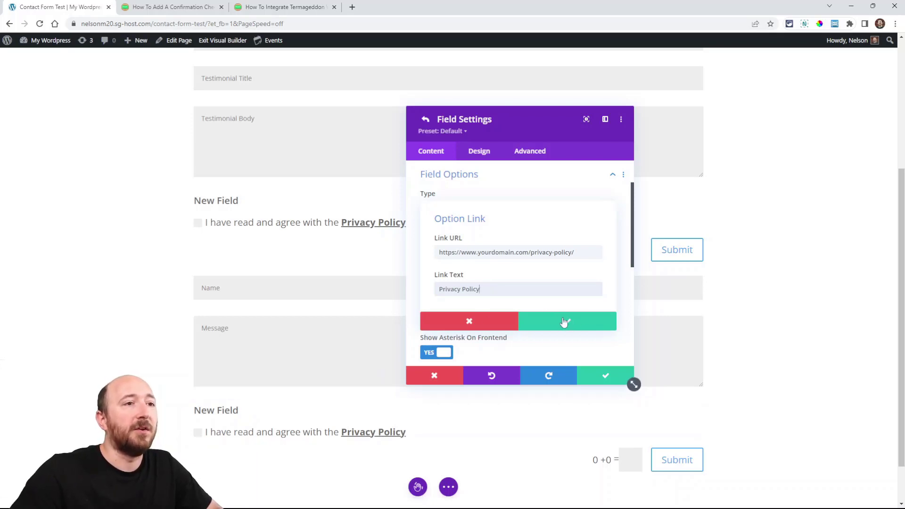
left_click(567, 321)
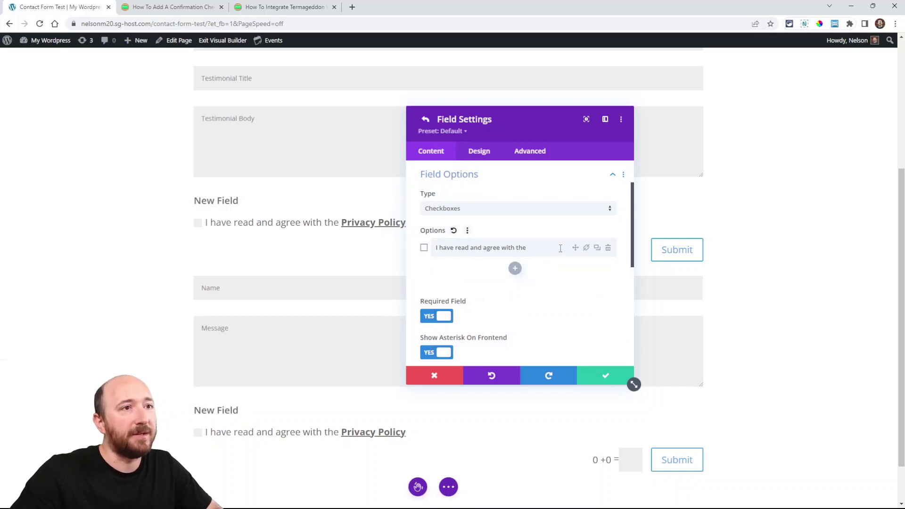
mouse_move(586, 248)
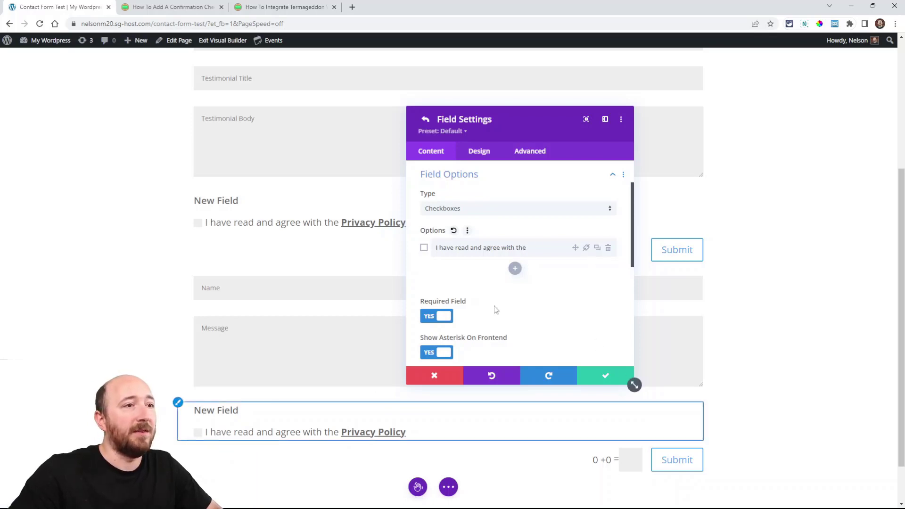
Keep Required Field set to Yes, return to Contact Form Settings, and exit the builder
left_click(436, 316)
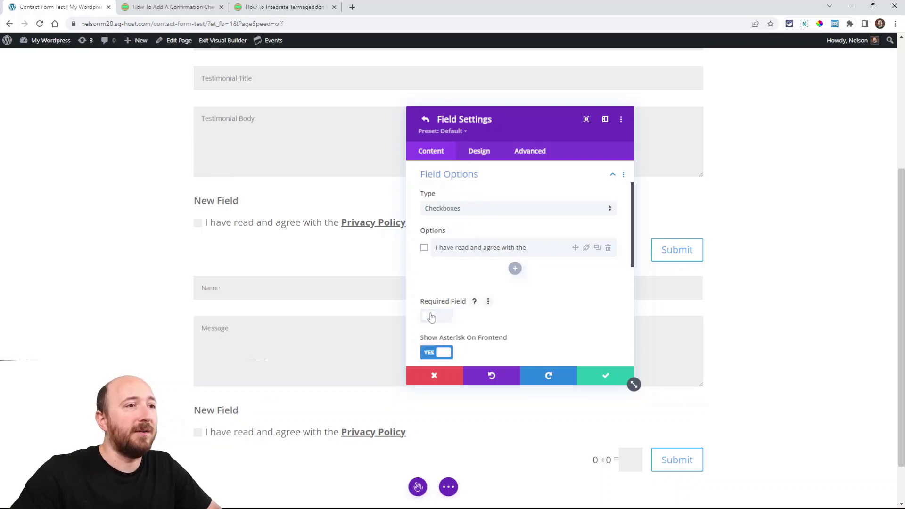
left_click(436, 316)
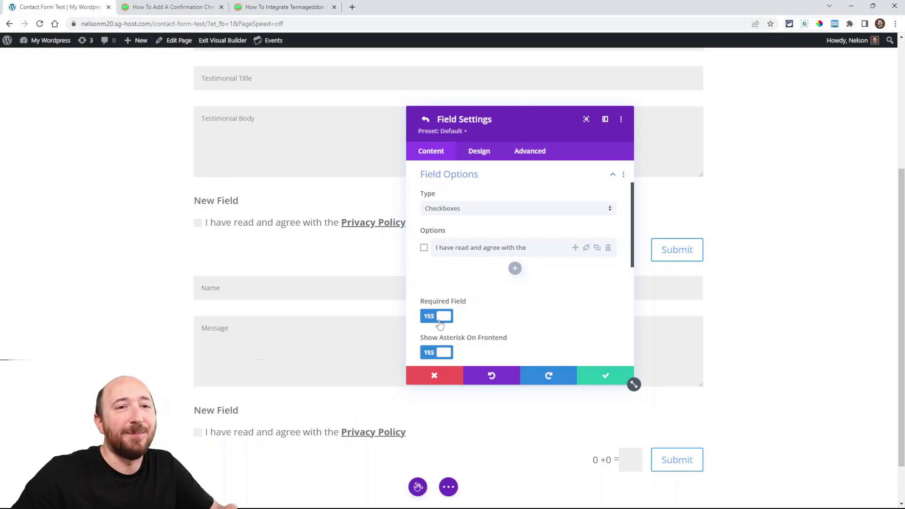
mouse_move(527, 264)
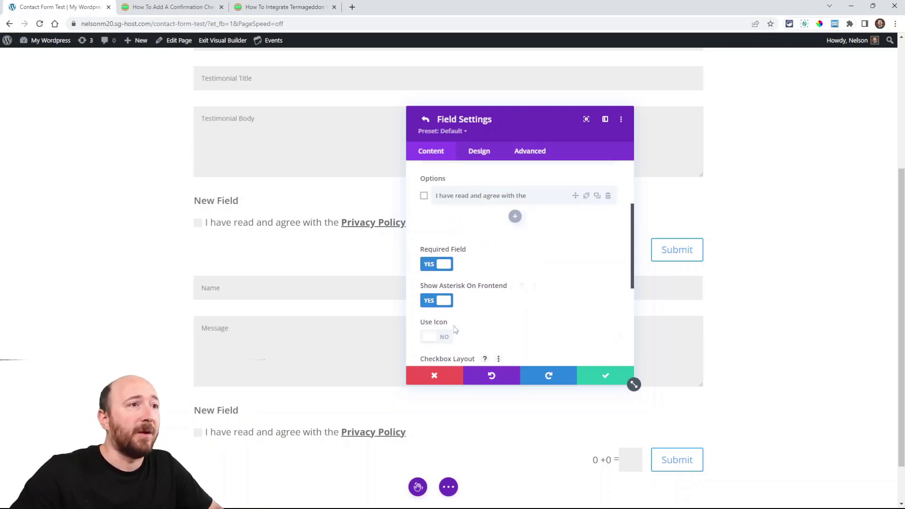
left_click(424, 119)
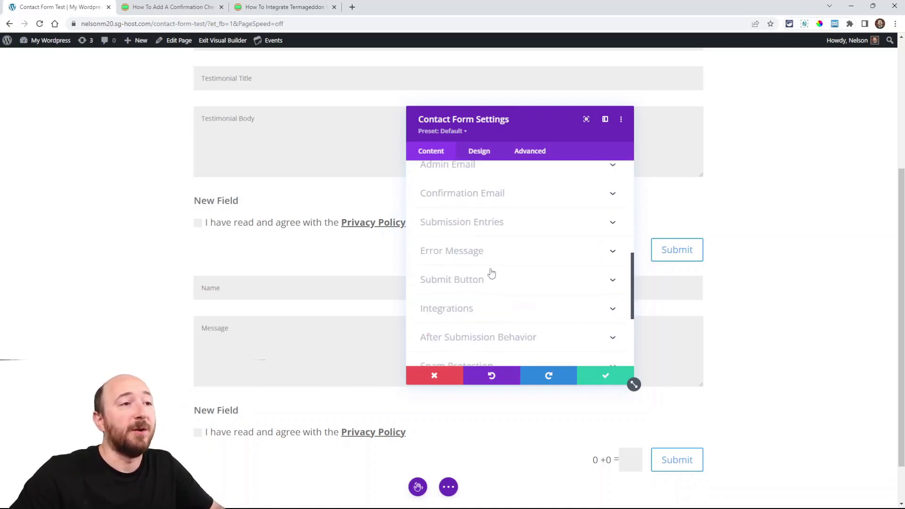
mouse_move(573, 360)
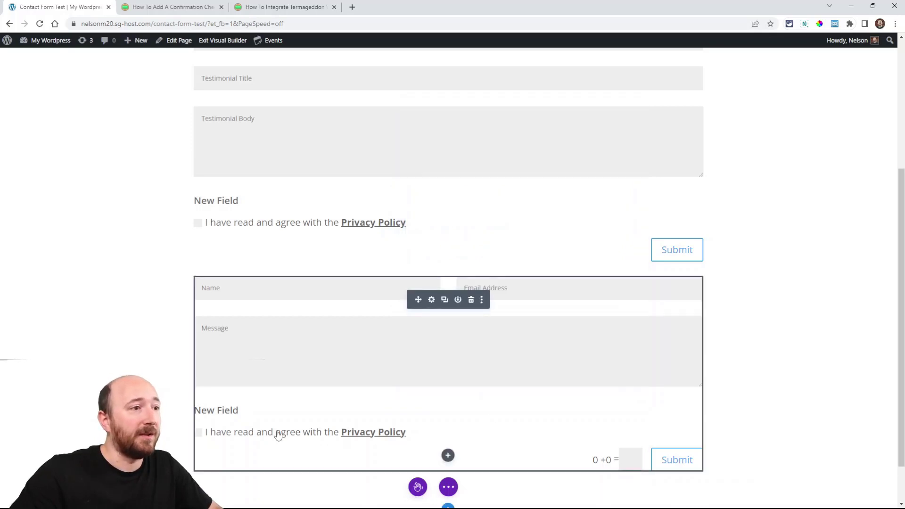
left_click(448, 486)
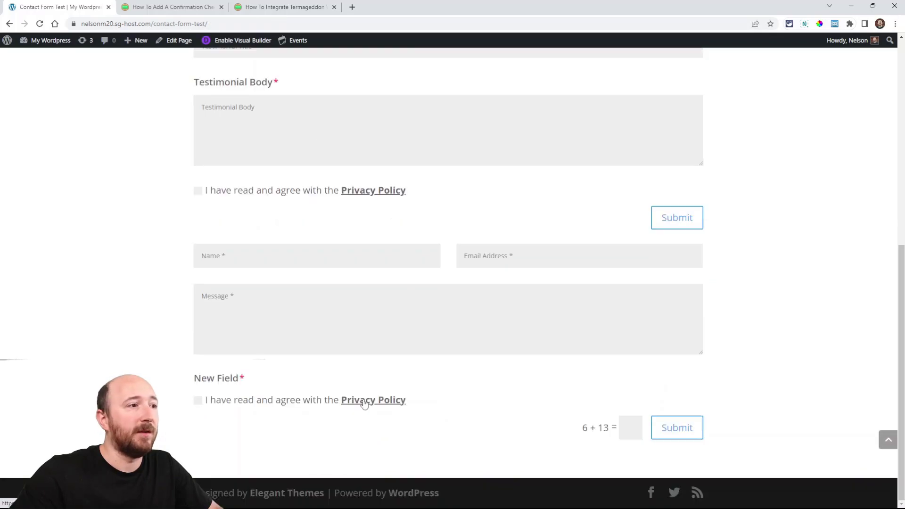
Try the Privacy Policy link on the live contact form
left_click(373, 400)
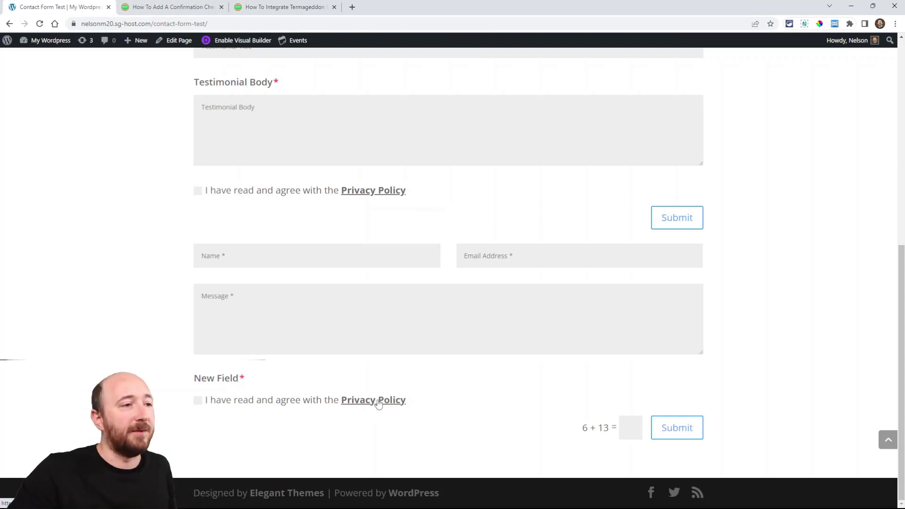
mouse_move(351, 424)
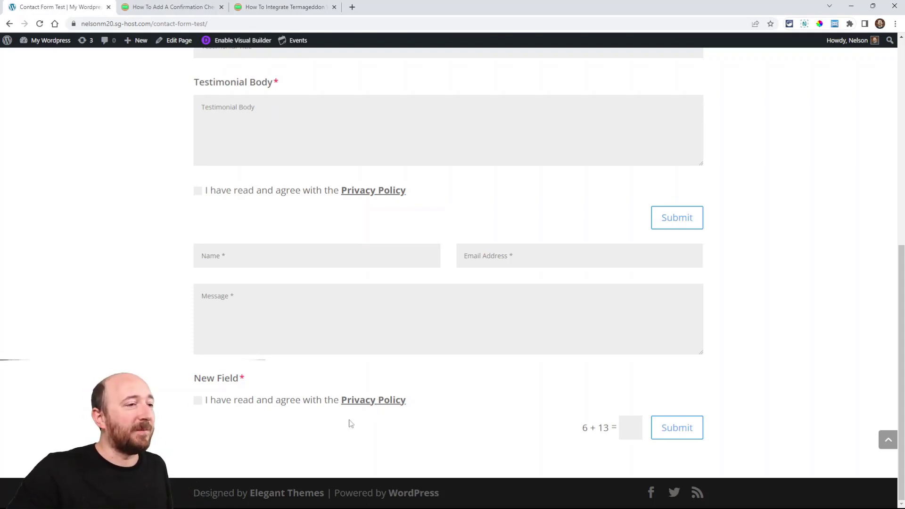